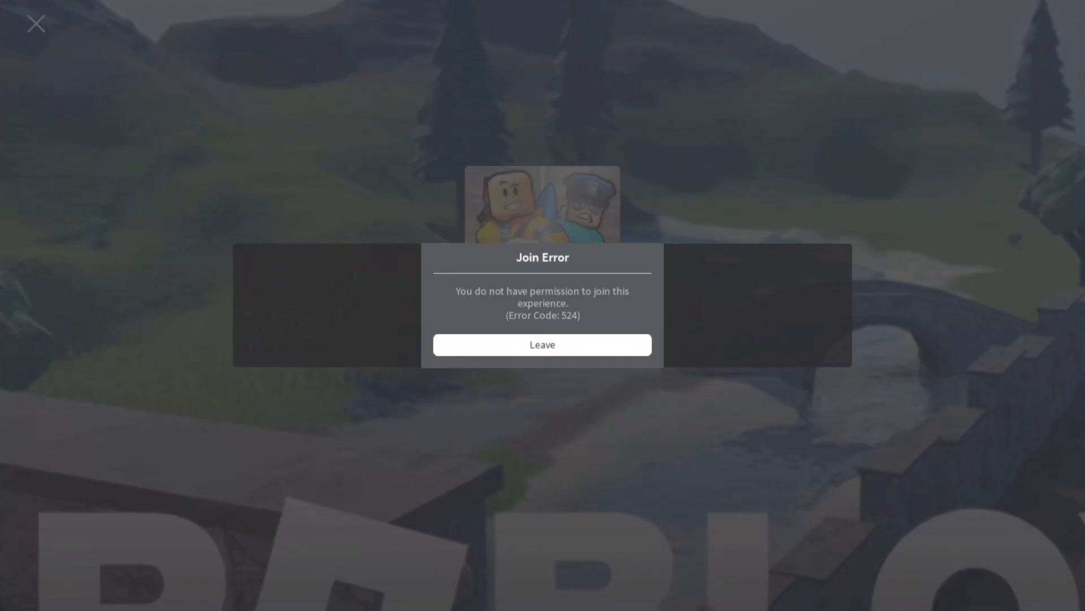
- Leave the experience after the permission error 524 join failure
{"action": "left_click", "coordinate": [542, 345]}
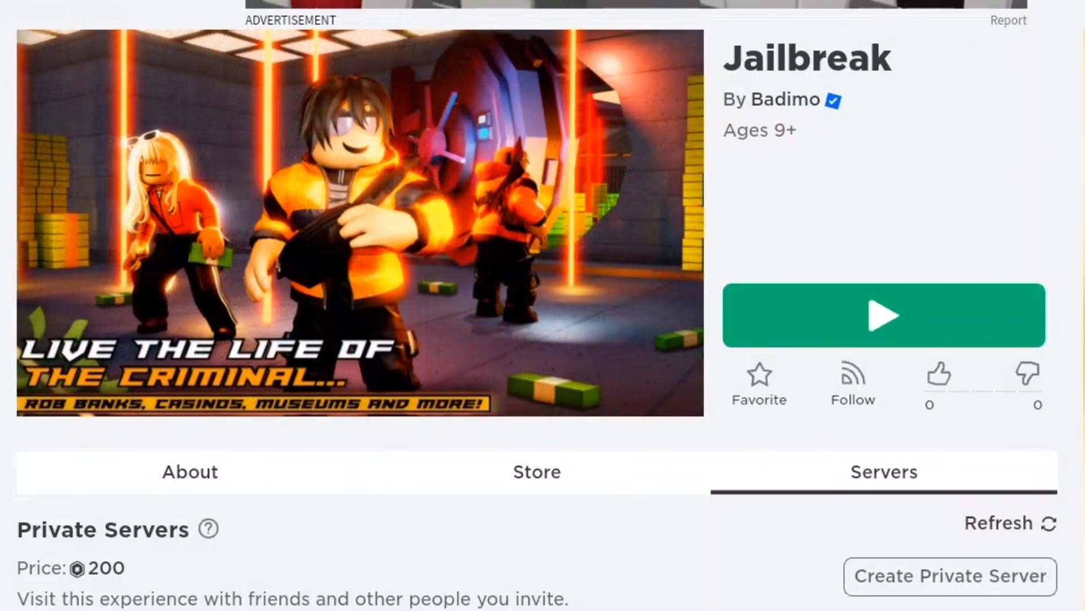
- Browse the private servers list and dismiss the second error 524 dialog
{"action": "scroll", "scroll_direction": "down", "scroll_amount": 3}
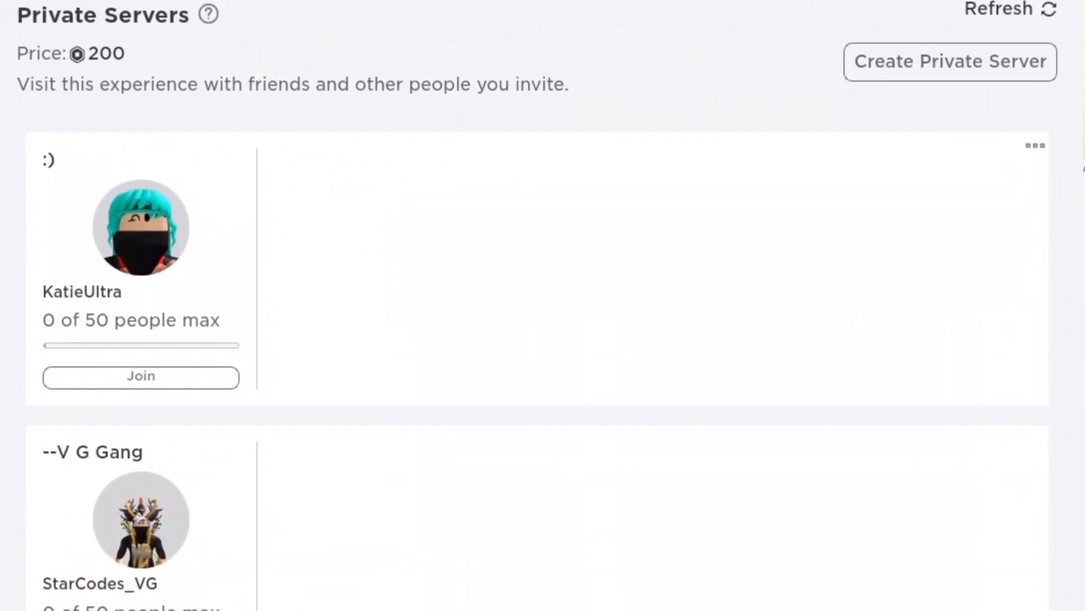
{"action": "scroll", "scroll_direction": "down", "scroll_amount": 3}
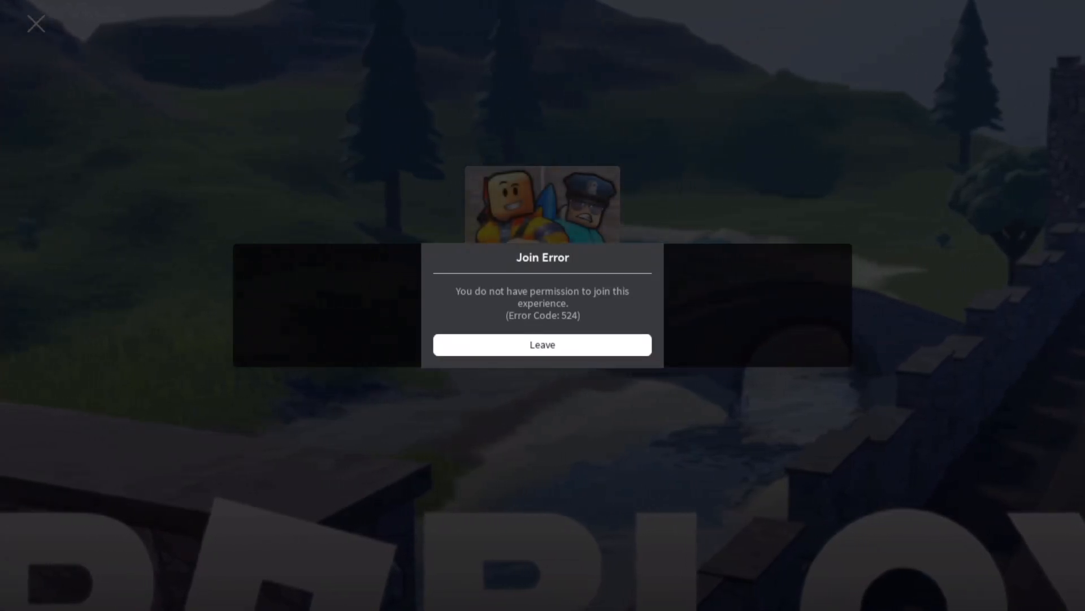
{"action": "left_click", "coordinate": [543, 345]}
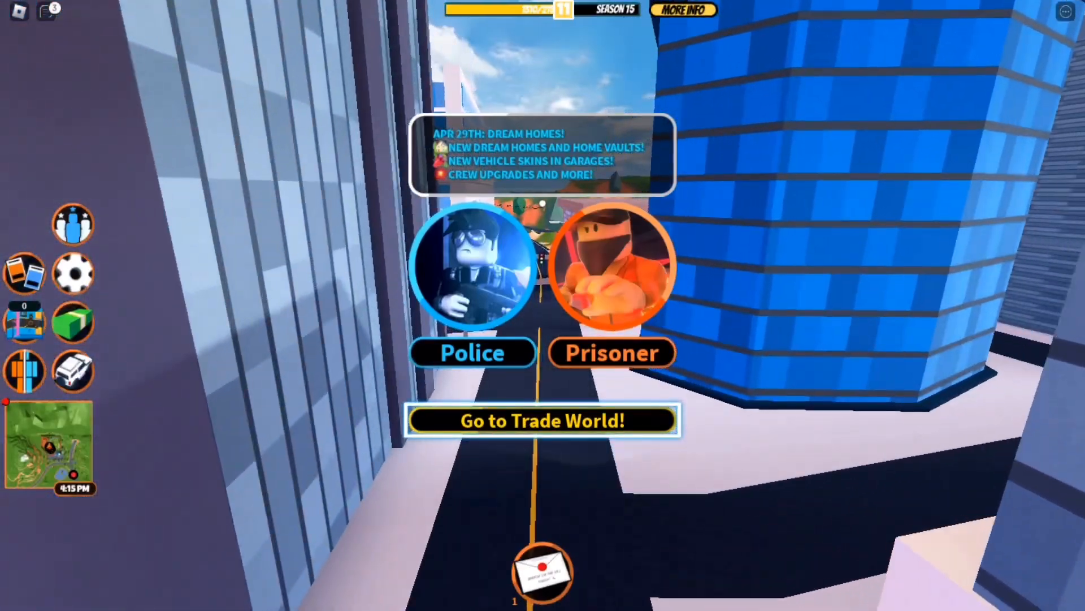
- Travel to the Jailbreak trade world and scroll the garage's owned vehicle list
{"action": "left_click", "coordinate": [543, 420]}
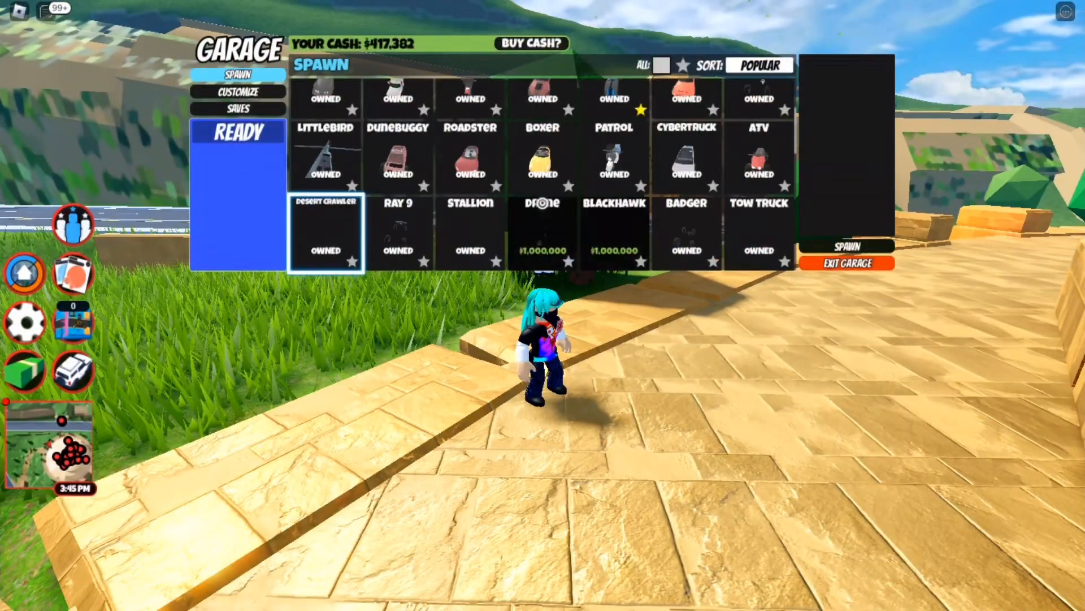
{"action": "scroll", "scroll_direction": "down", "scroll_amount": 3}
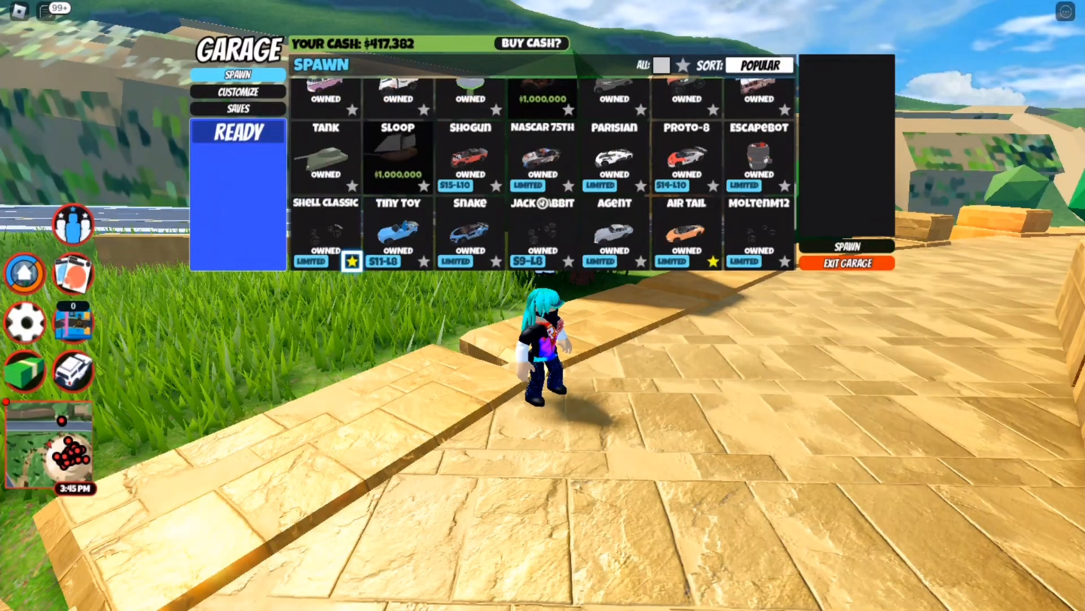